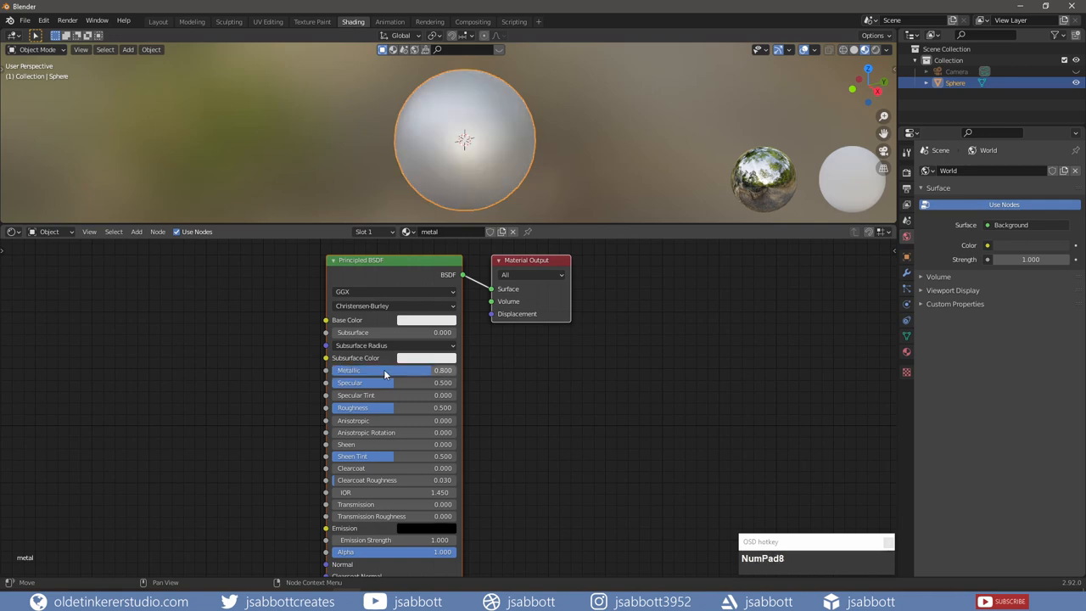
Set the Principled BSDF Specular to 0.8 and the base colour to hex 474747.
double_click(363, 382)
type("0.800")
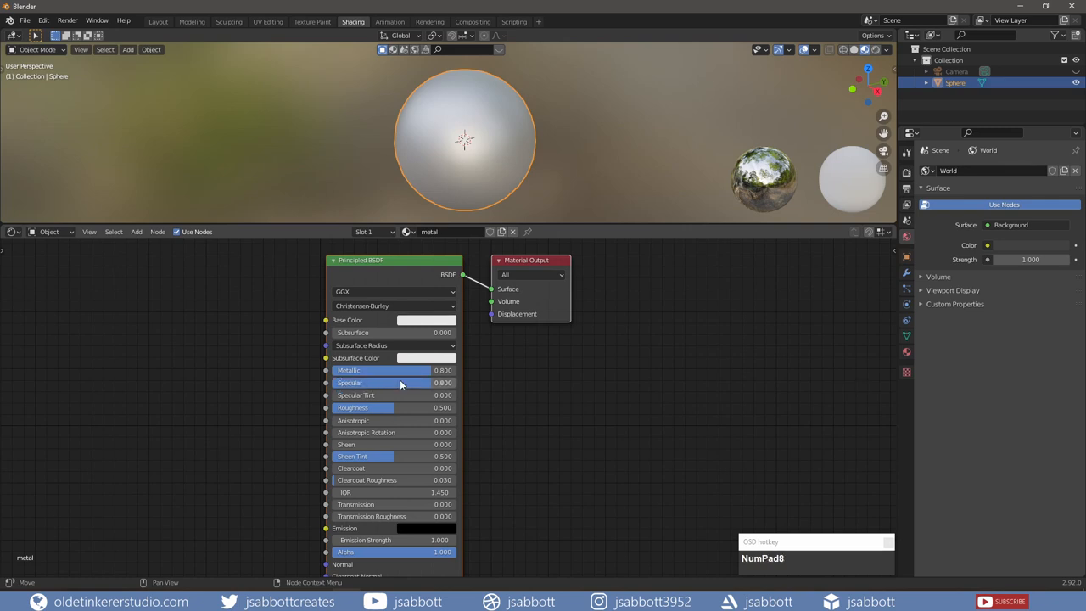
left_click(427, 320)
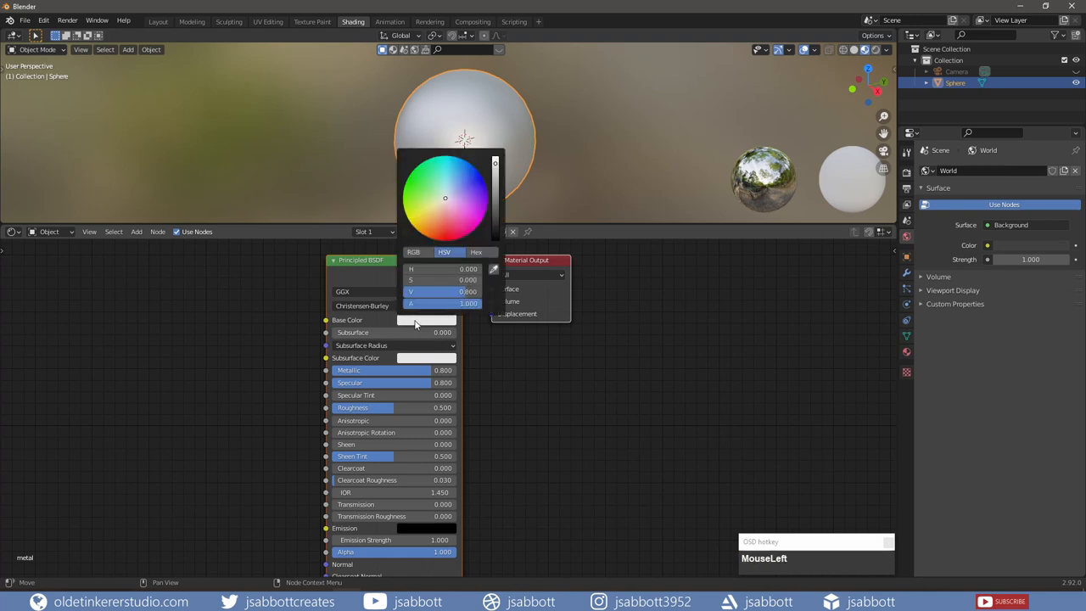
left_click(476, 252)
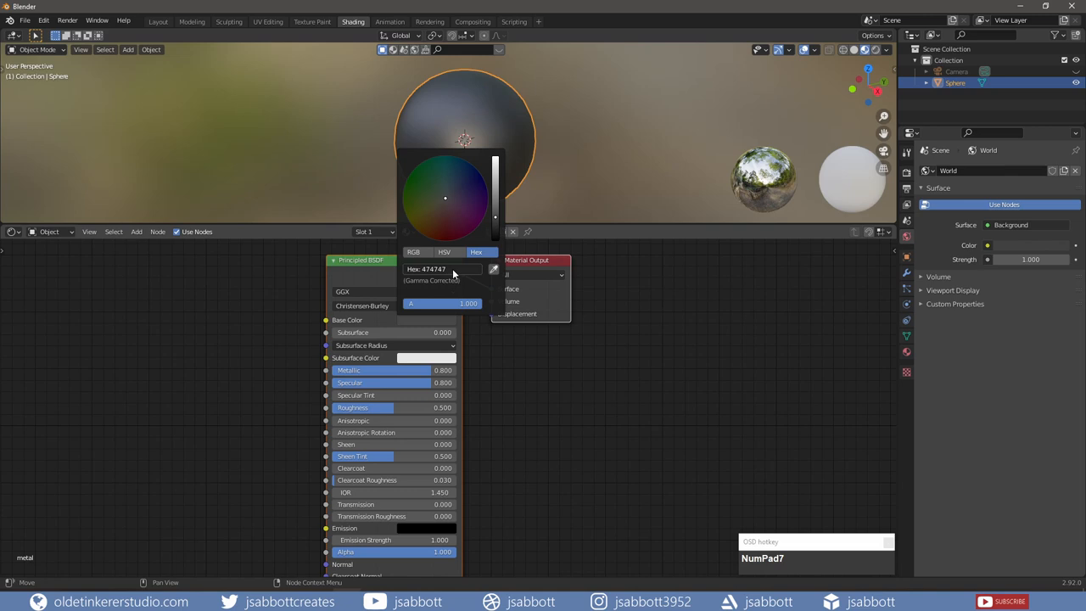
Add a ColorRamp and a Bump node to the metal shader tree from the Shift+A menu.
key("shift+a")
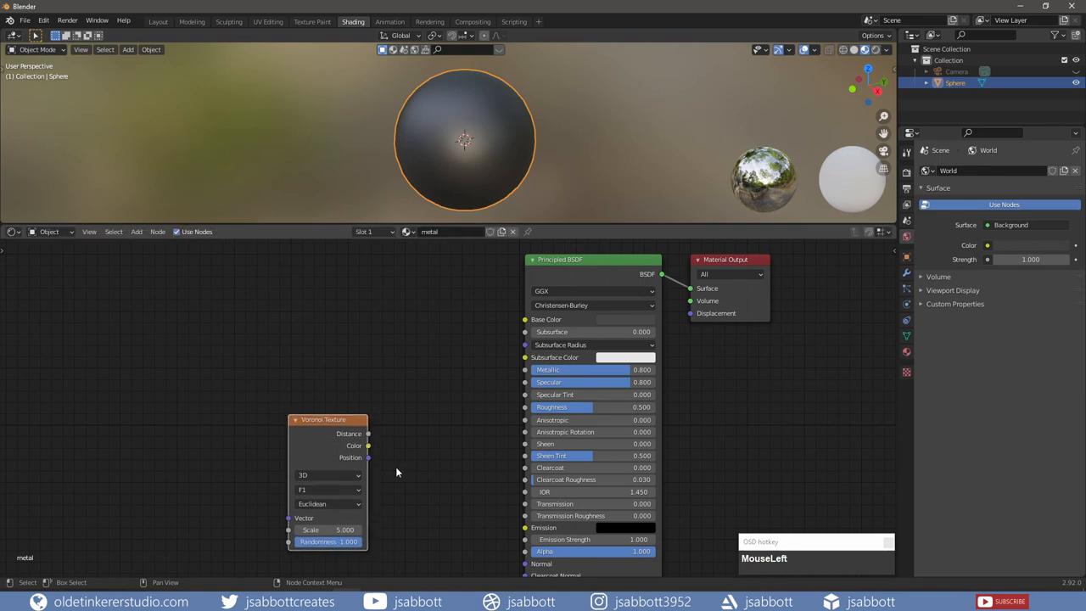
key("shift+a")
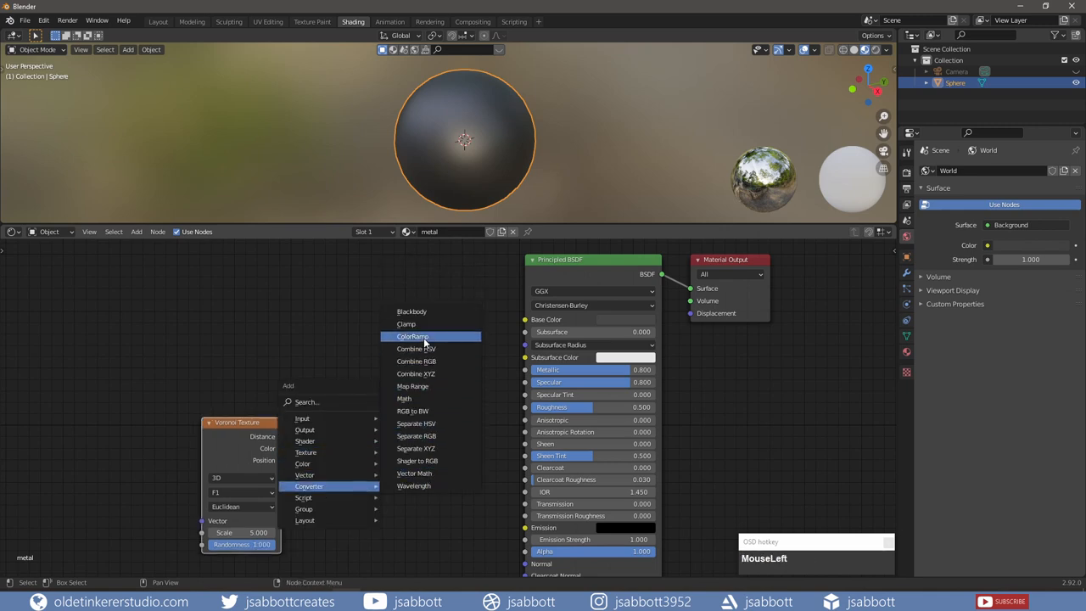
left_click(412, 336)
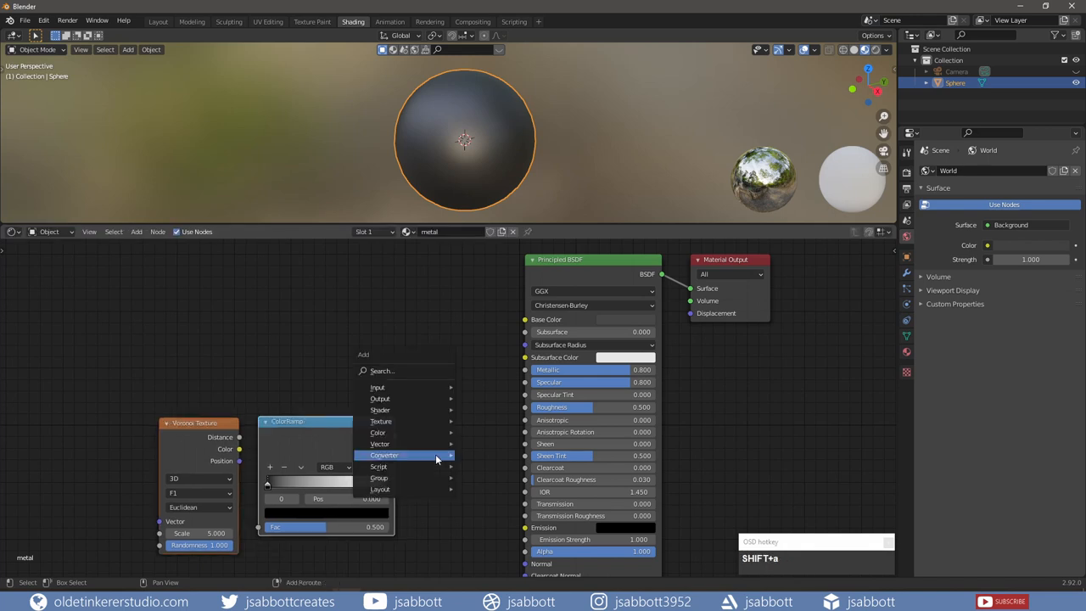
mouse_move(379, 443)
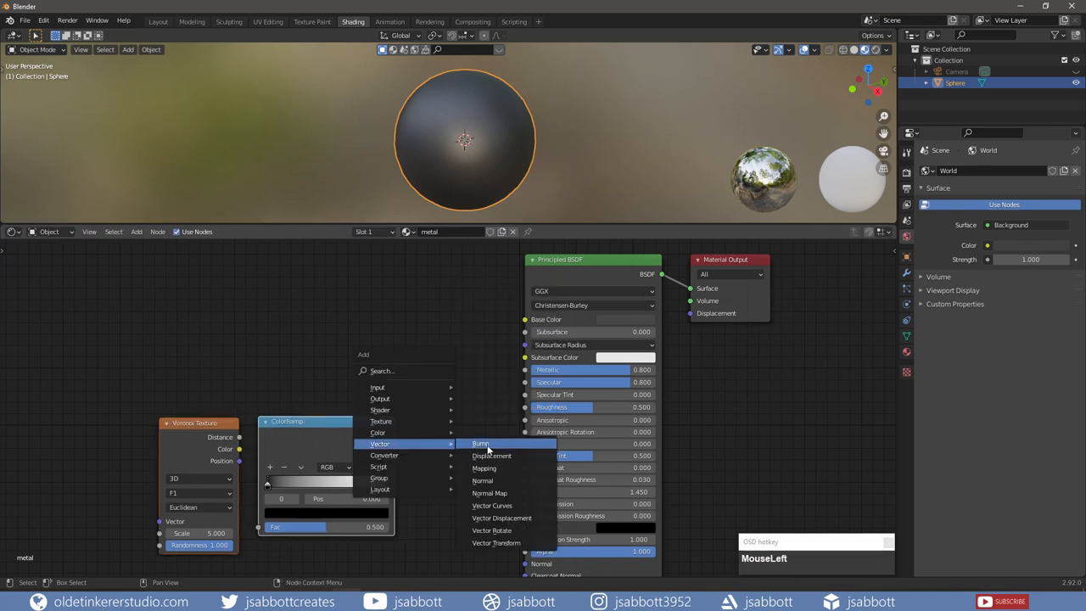
left_click(480, 443)
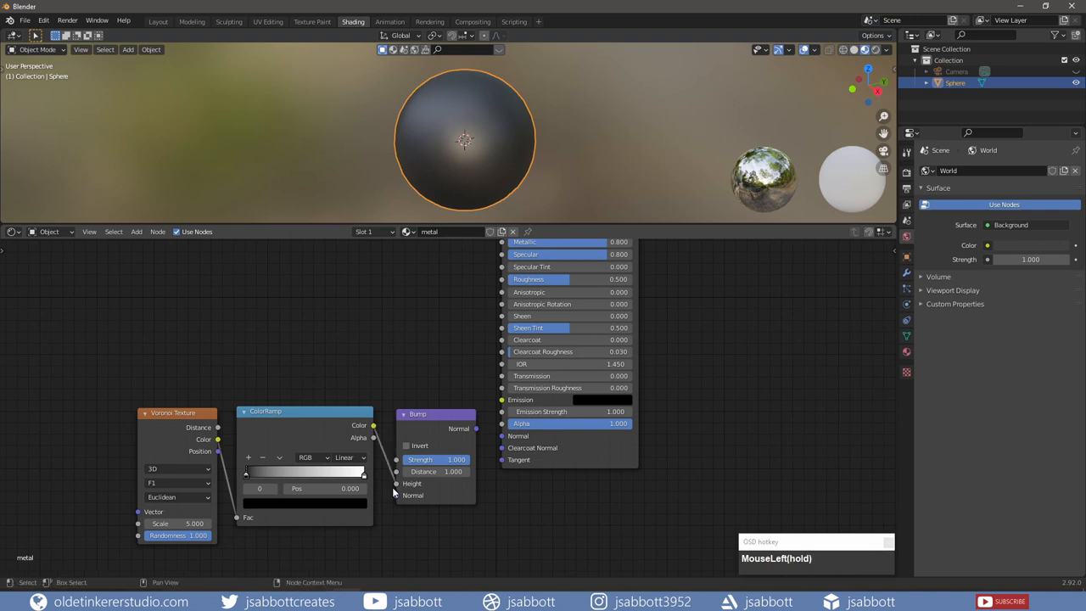
mouse_move(460, 384)
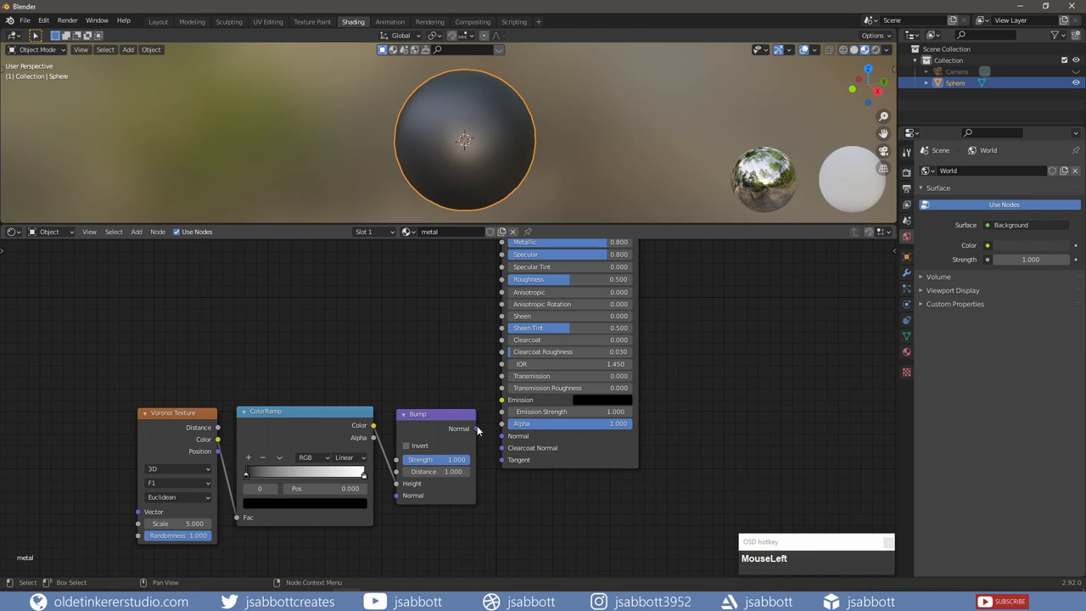
Connect the Bump node's Normal output to the Principled BSDF Normal input.
left_click_drag(479, 428, 501, 447)
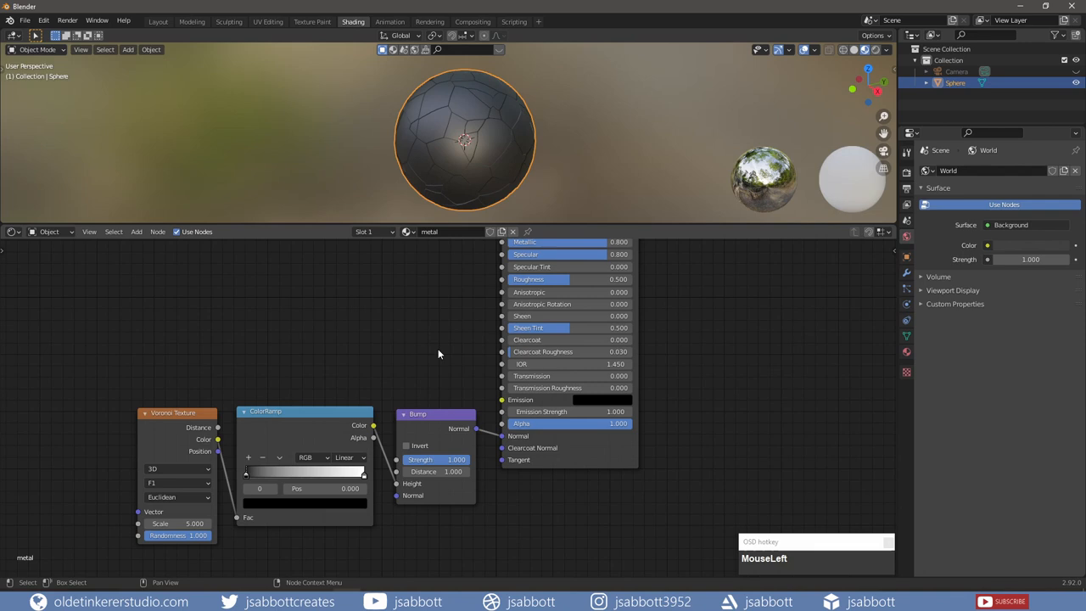
mouse_move(290, 526)
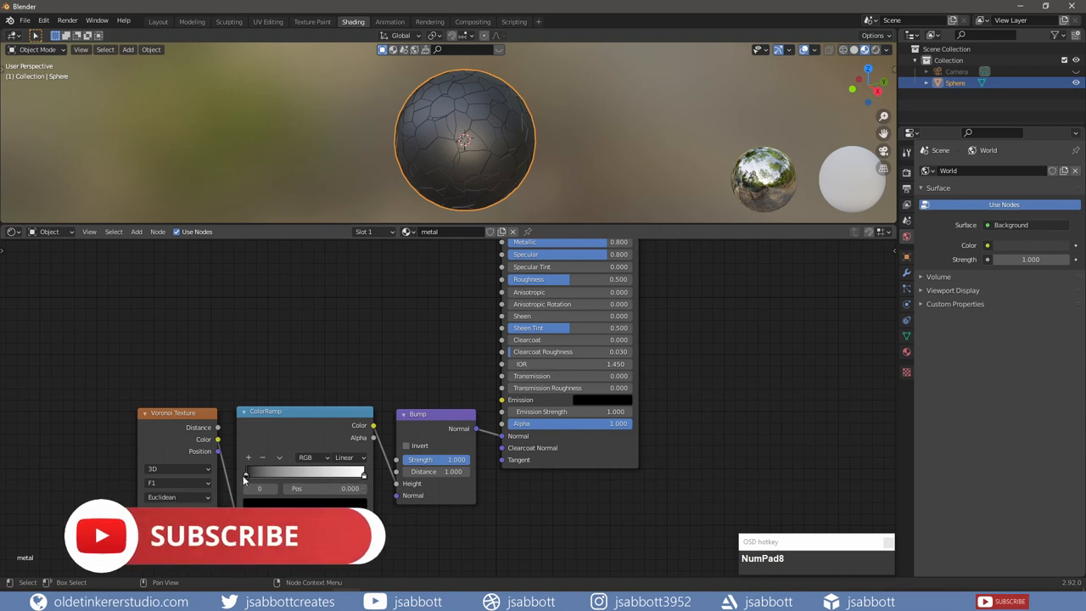
Reposition the bump ColorRamp's dark and light stops, with the light stop around 0.69.
left_click_drag(246, 470, 301, 470)
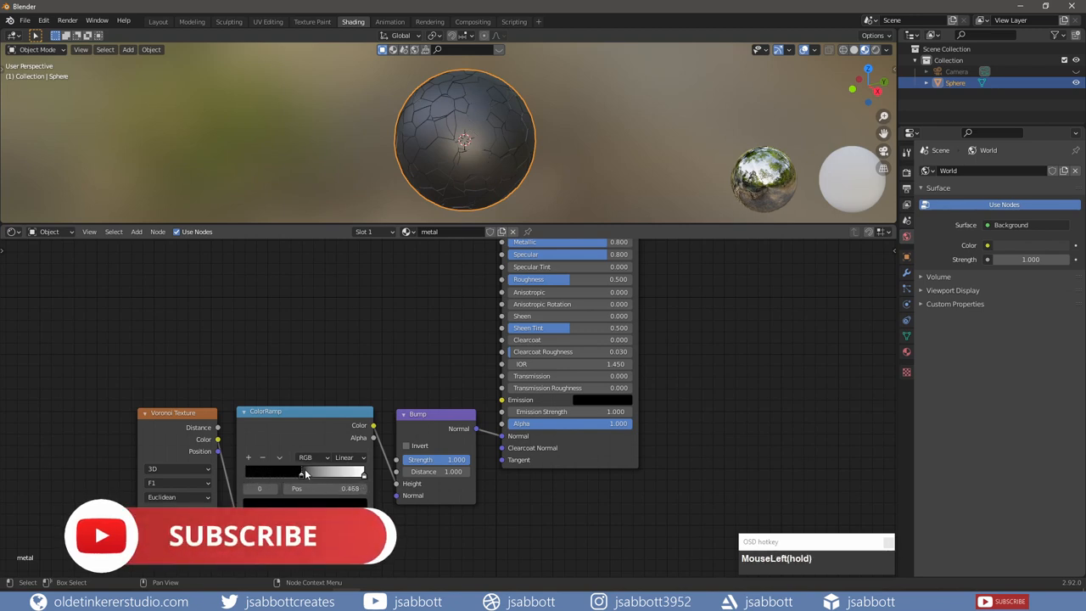
left_click_drag(297, 471, 246, 471)
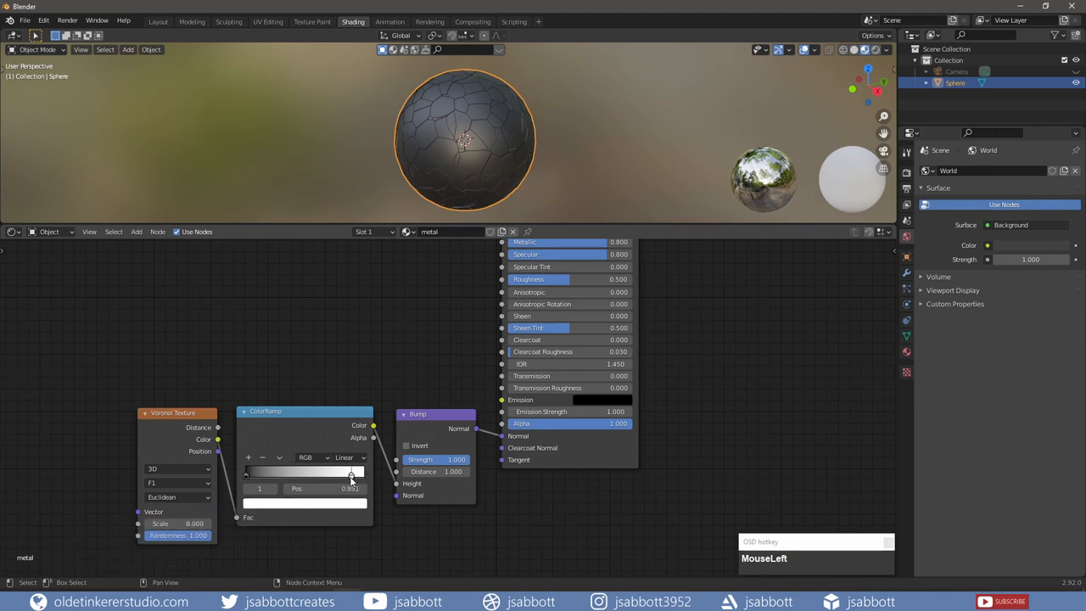
left_click_drag(351, 472, 328, 472)
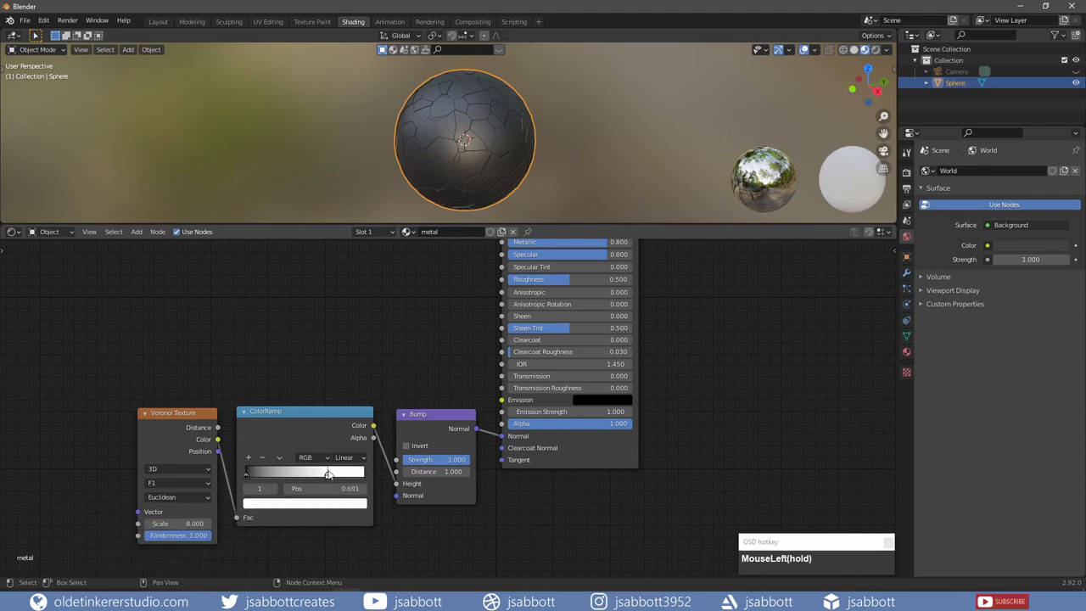
left_click_drag(328, 472, 365, 472)
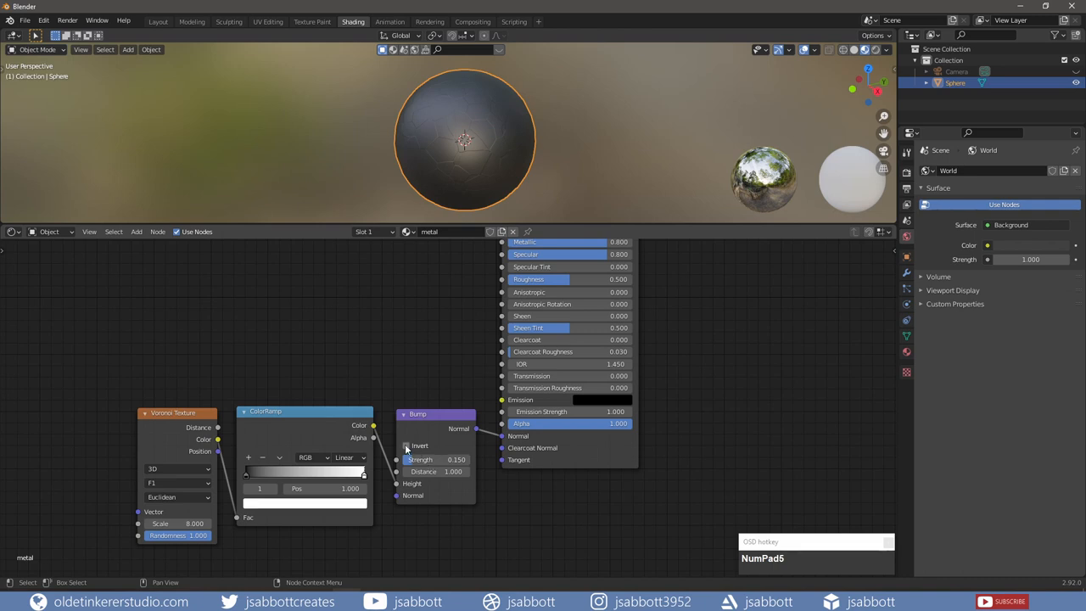
mouse_move(407, 445)
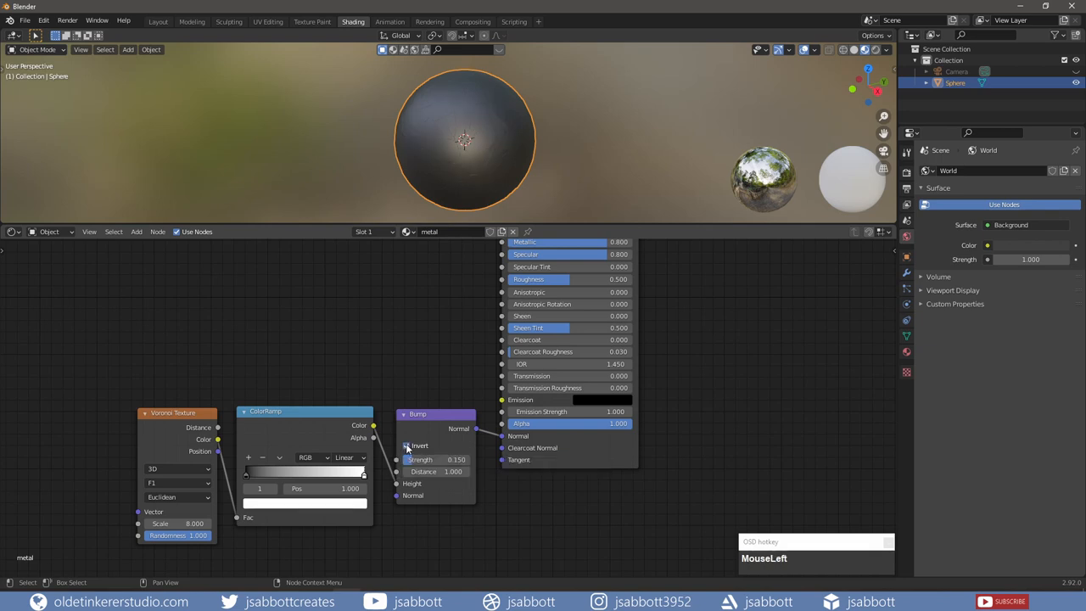
mouse_move(408, 445)
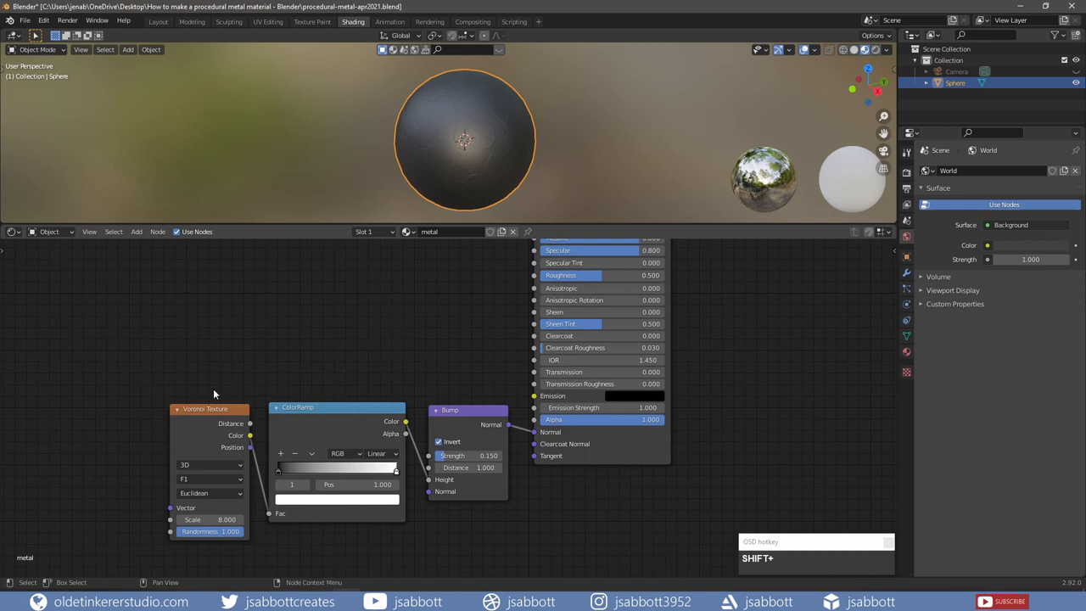
Disconnect the copied Voronoi from its copied ColorRamp and move the ramp further right.
left_click(315, 407)
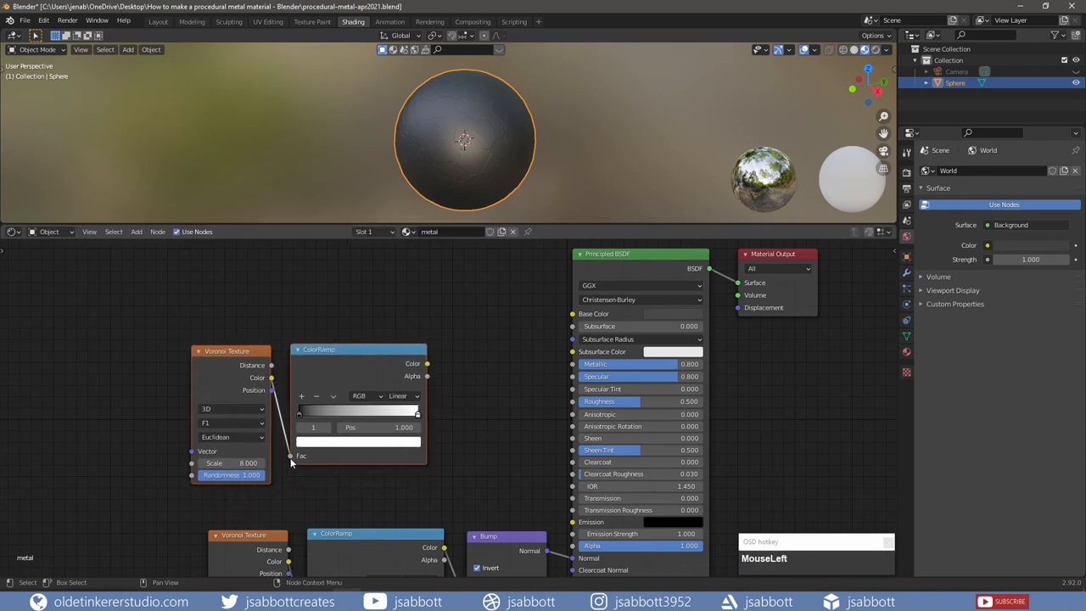
left_click_drag(318, 349, 440, 348)
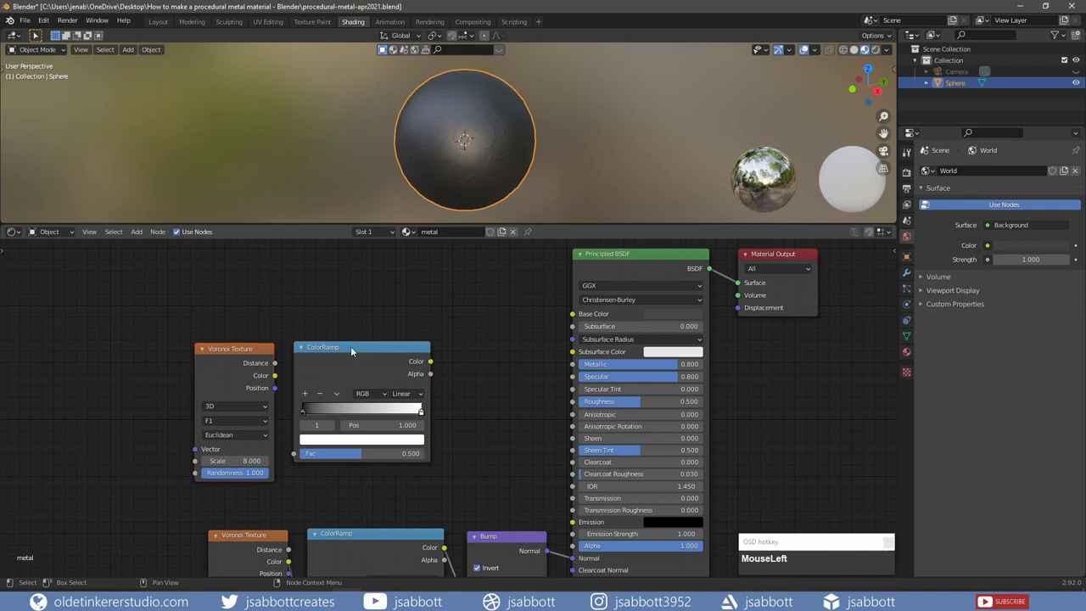
left_click_drag(362, 346, 469, 346)
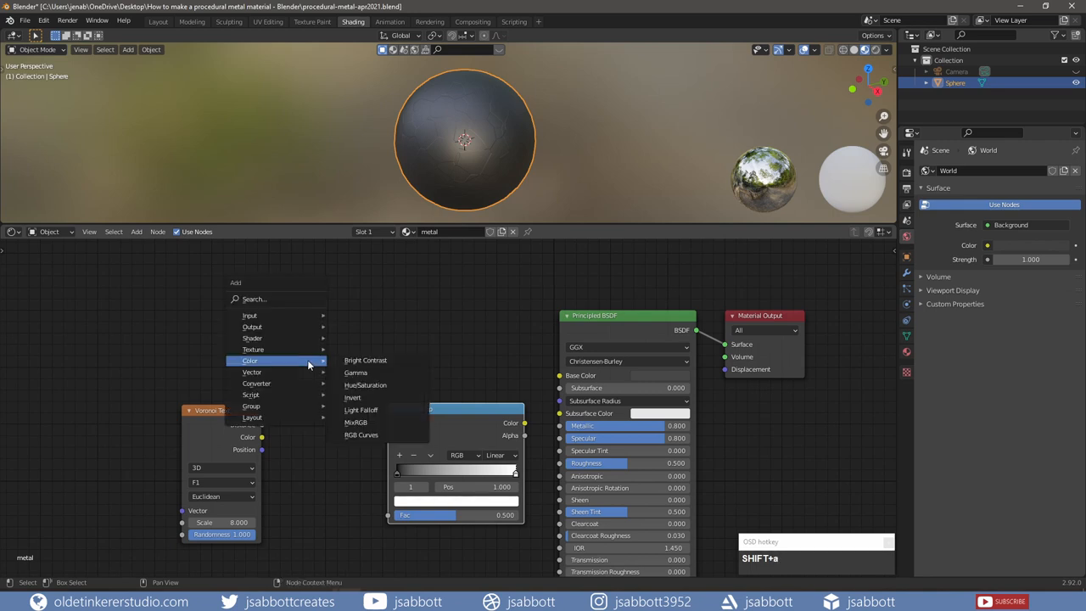
mouse_move(252, 348)
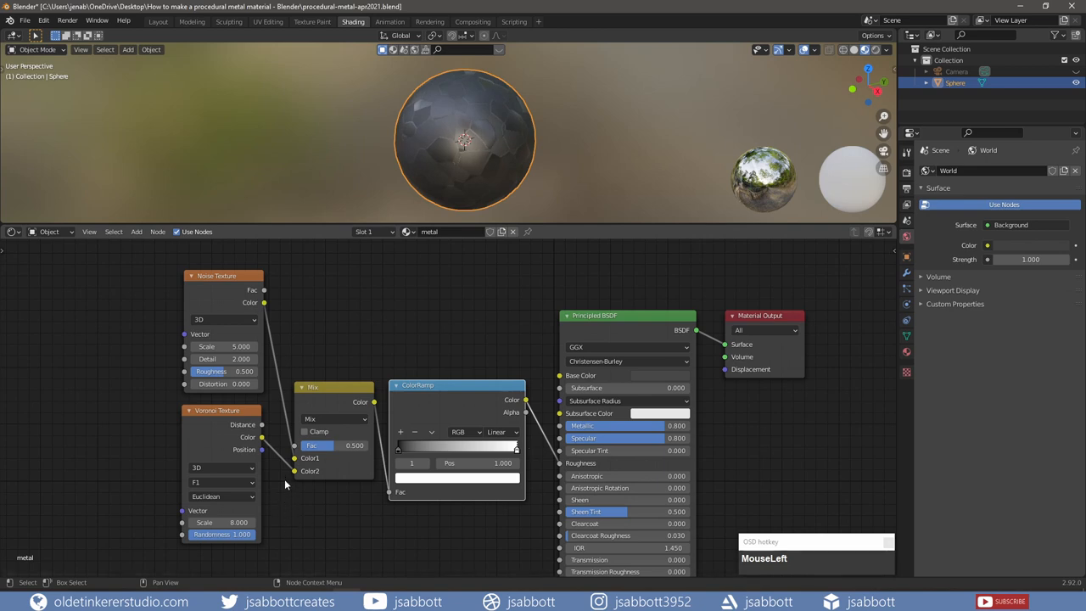
Set the roughness Voronoi scale to 350 and the Noise Texture scale to 15.
double_click(205, 522)
type("350.000")
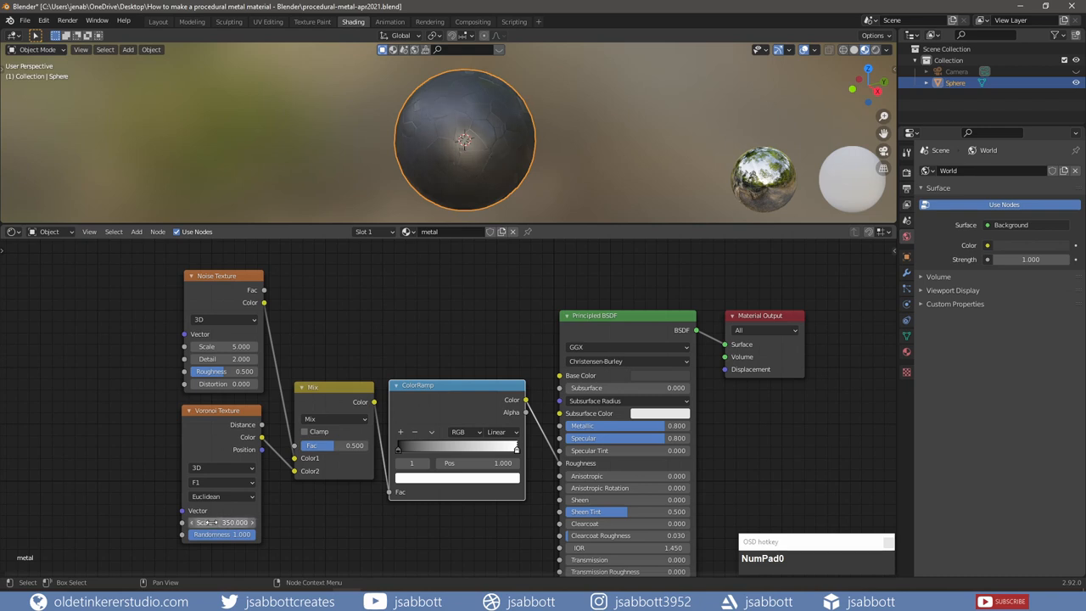
left_click(224, 346)
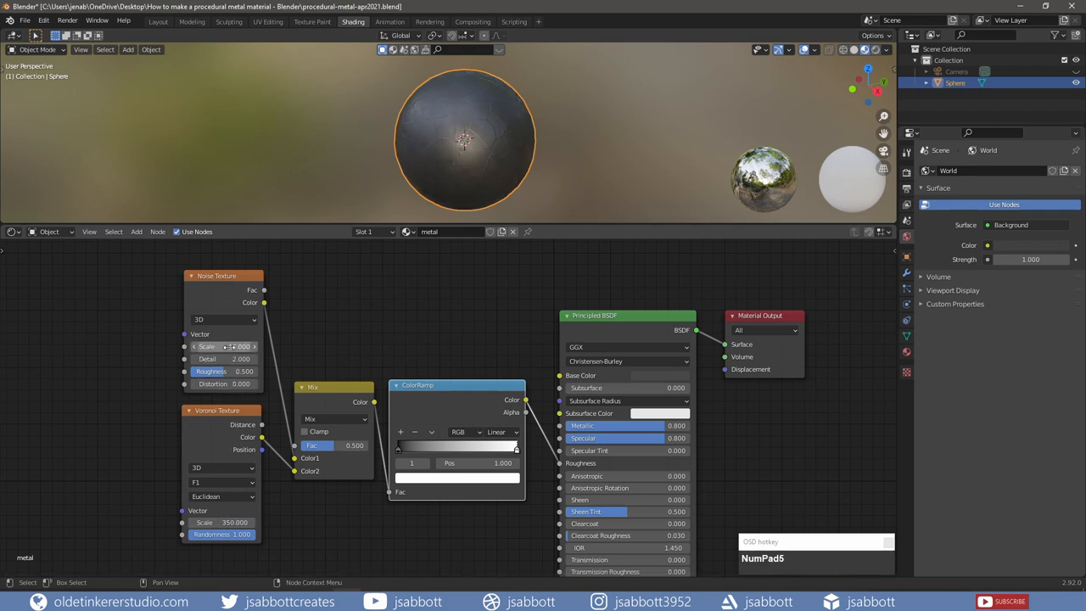
left_click_drag(224, 346, 254, 346)
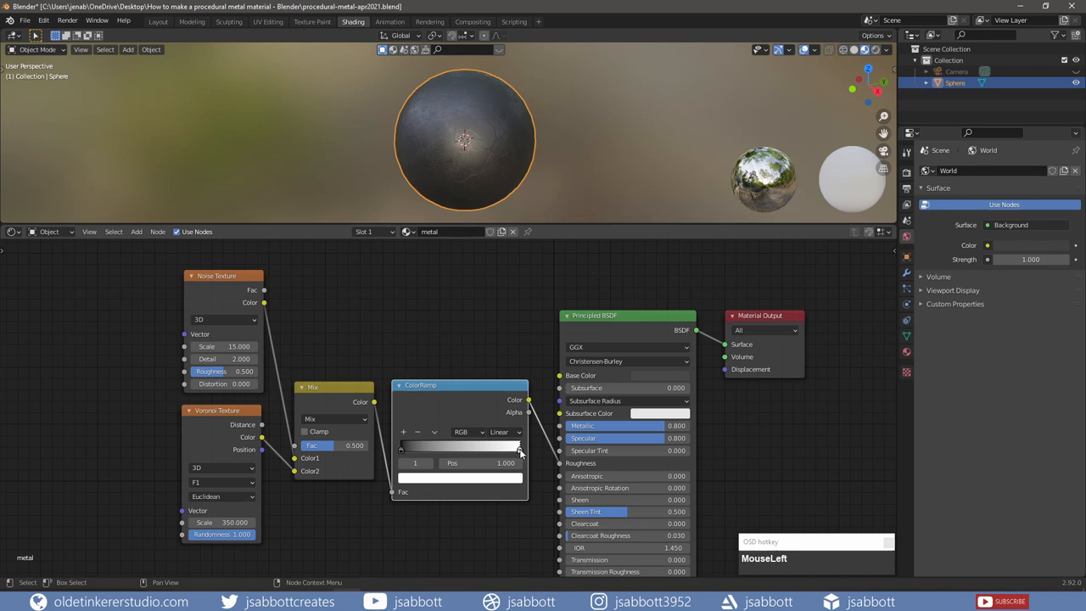
Tighten the roughness ColorRamp by adjusting the light stop and the dark stop to about 0.2.
left_click_drag(520, 447, 442, 447)
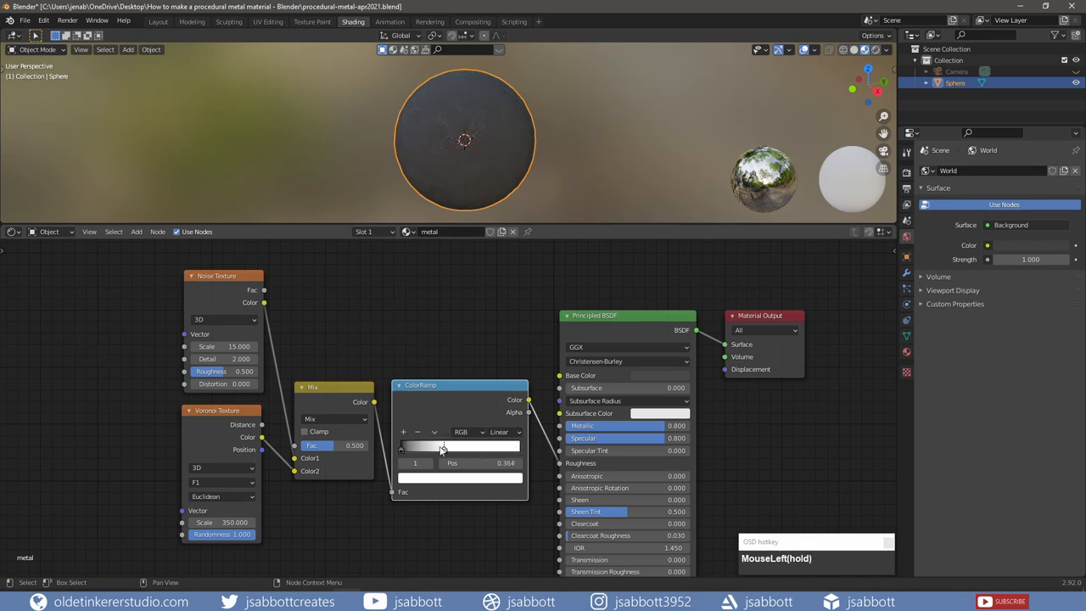
left_click_drag(442, 447, 520, 447)
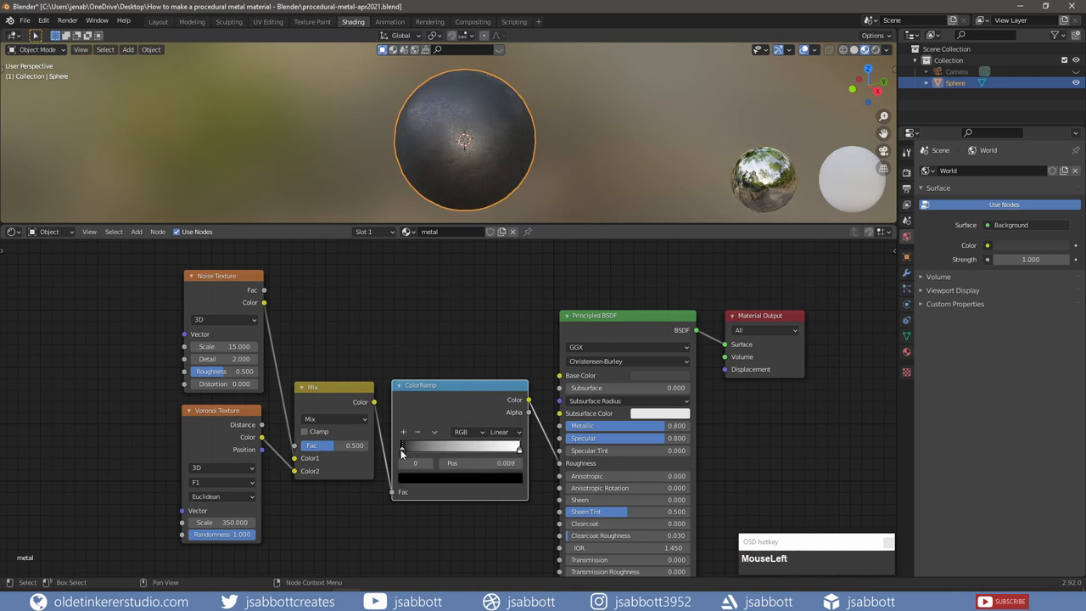
left_click_drag(403, 448, 484, 447)
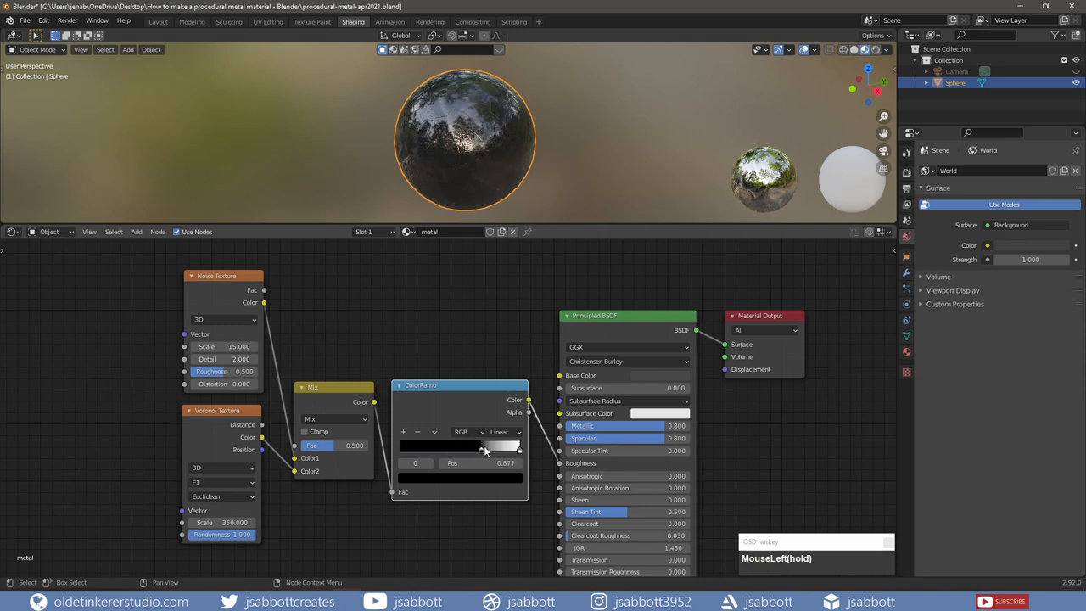
left_click_drag(484, 447, 425, 447)
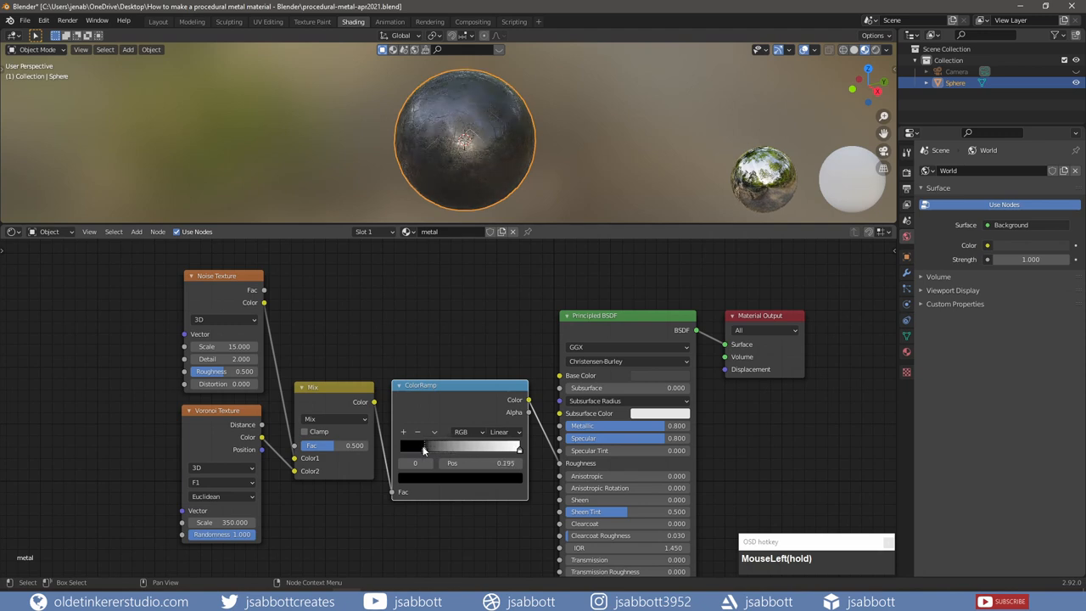